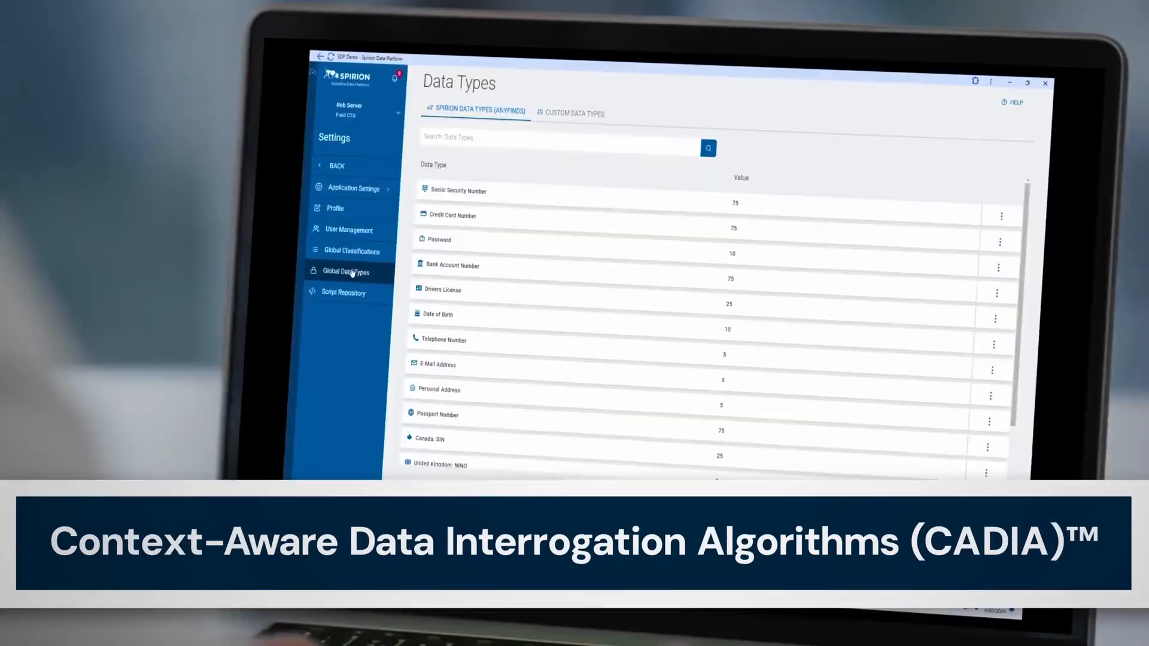
# Open the Social Security Number data type's edit form from its row actions menu.
pyautogui.click(1000, 215)
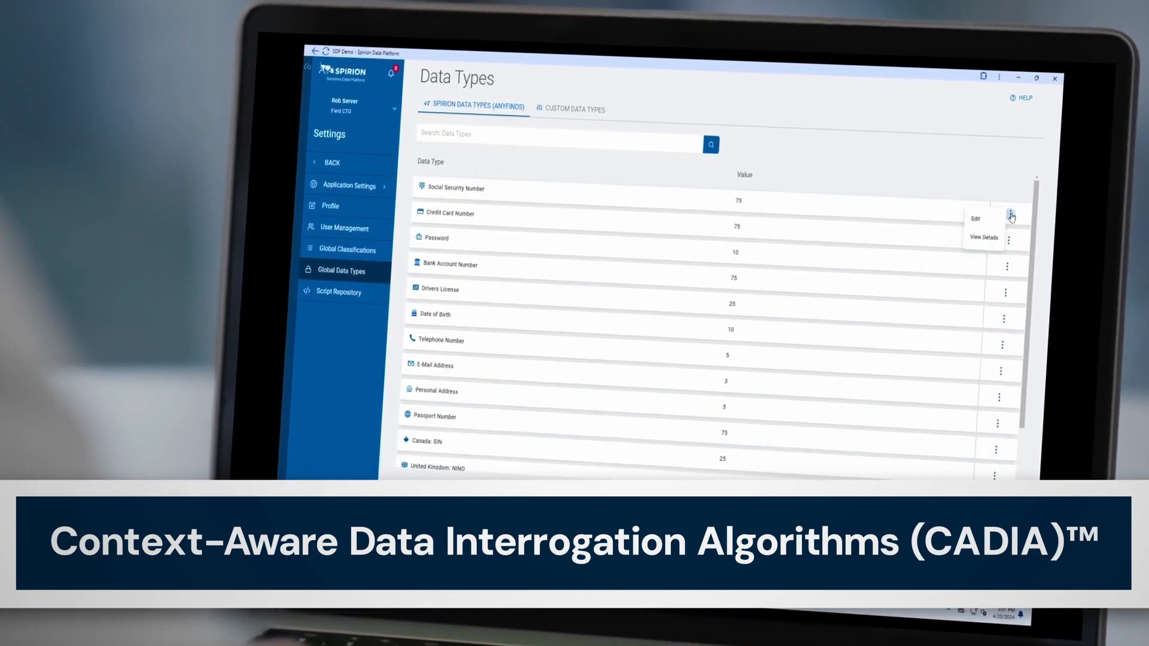
pyautogui.click(975, 219)
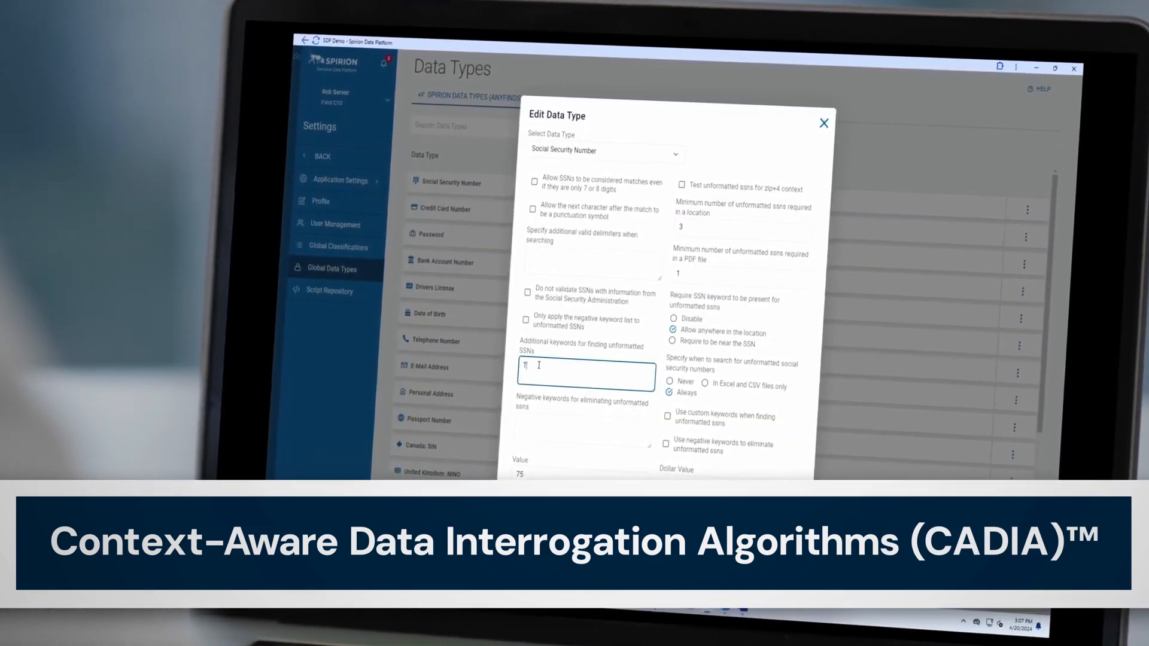
# Add keyword TIN, require it near the SSN, enable custom keywords, and save.
pyautogui.write('TIN')
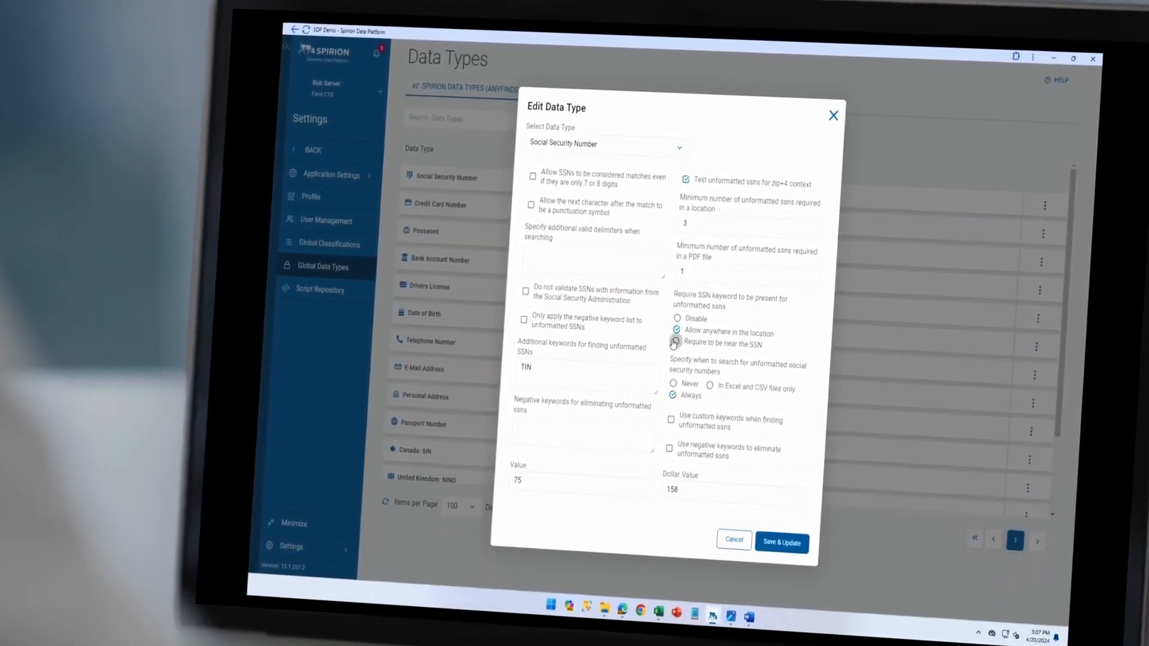
pyautogui.click(678, 344)
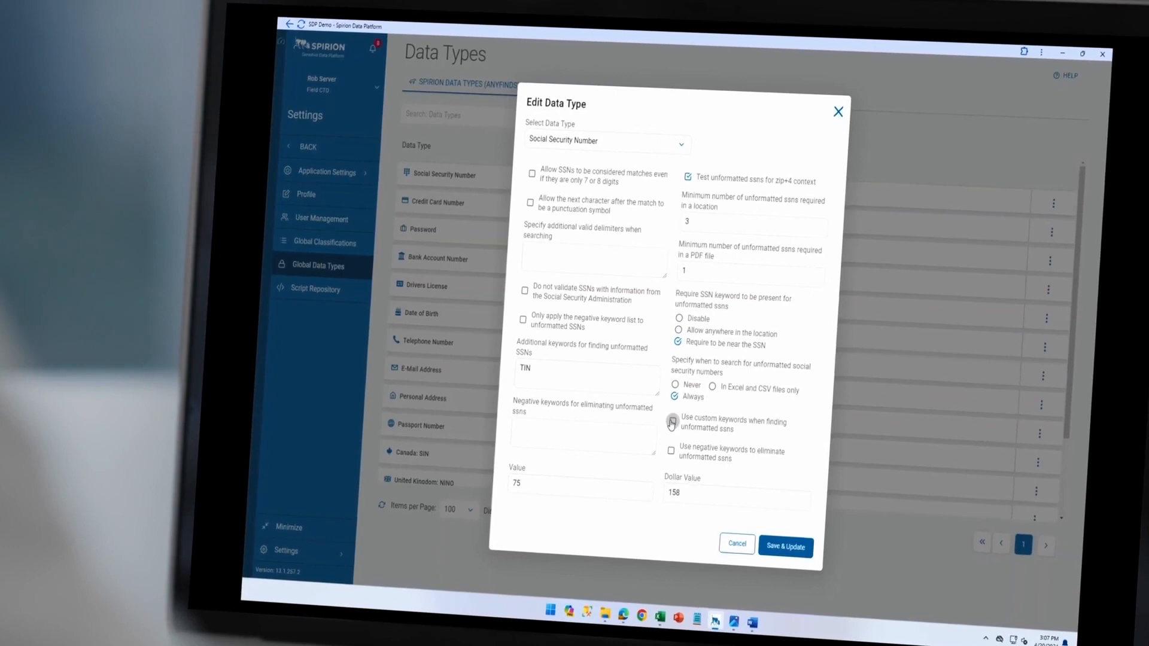
pyautogui.click(672, 424)
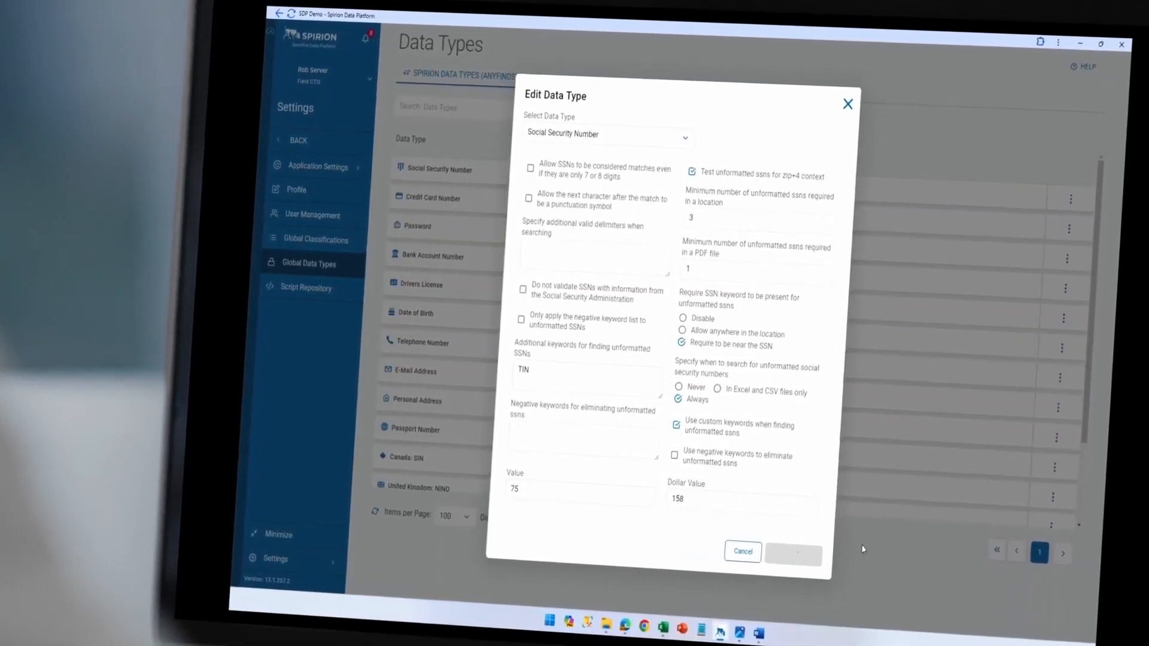
pyautogui.click(793, 551)
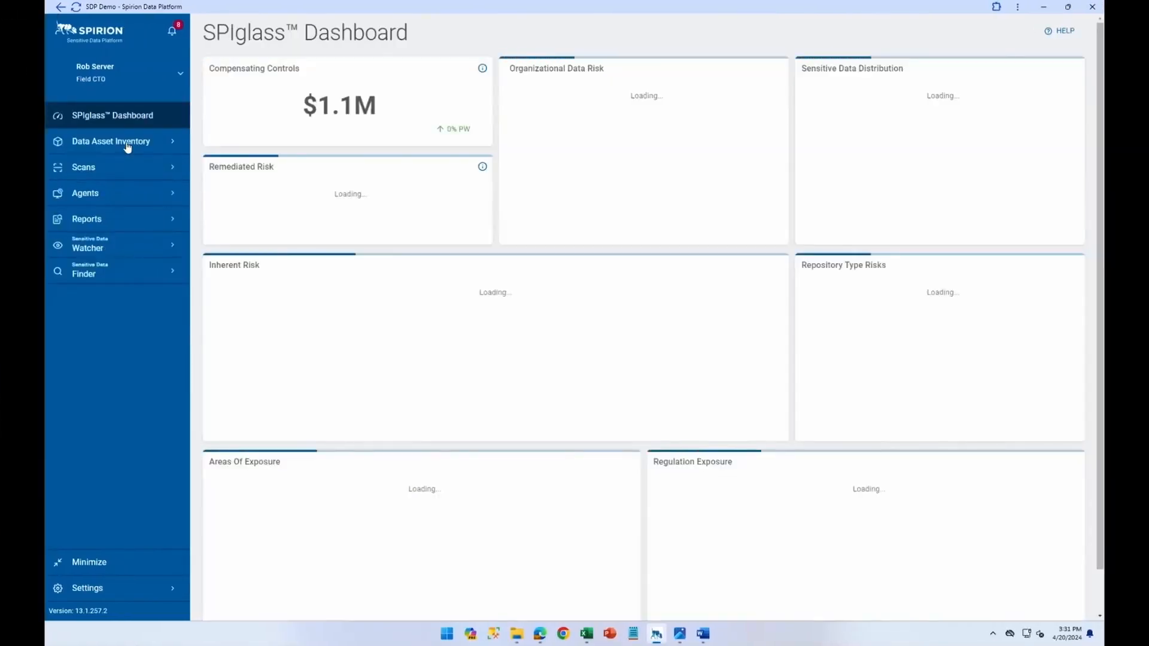
# From Scans > Scan Playbooks, open the HR Data playbook.
pyautogui.click(82, 167)
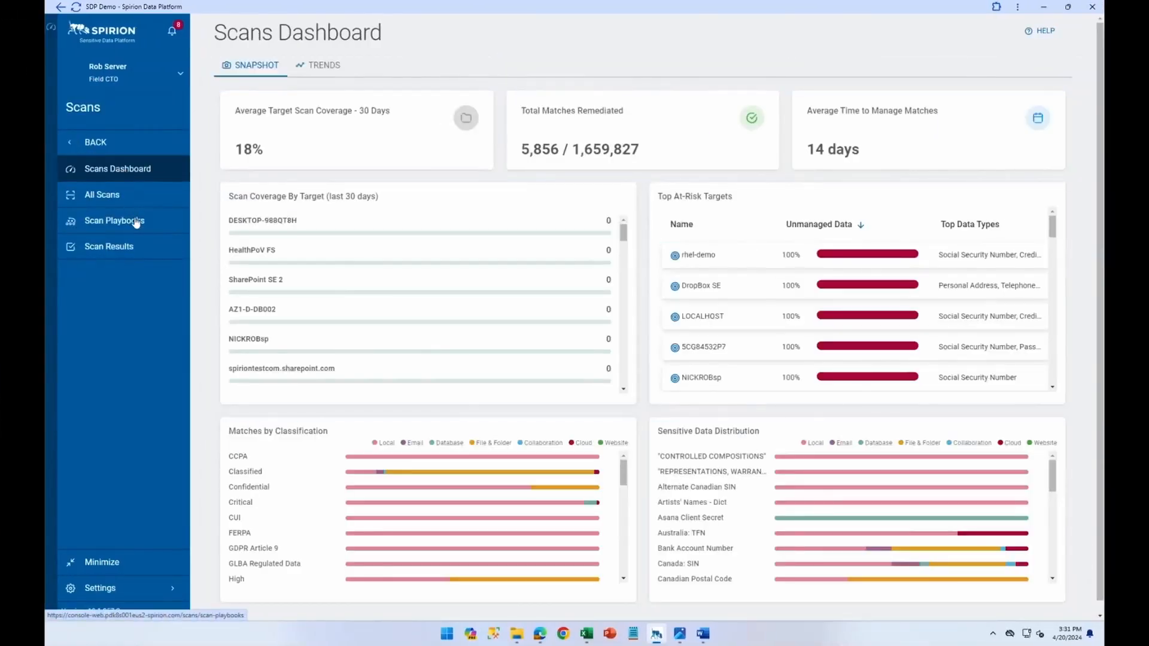
pyautogui.click(114, 221)
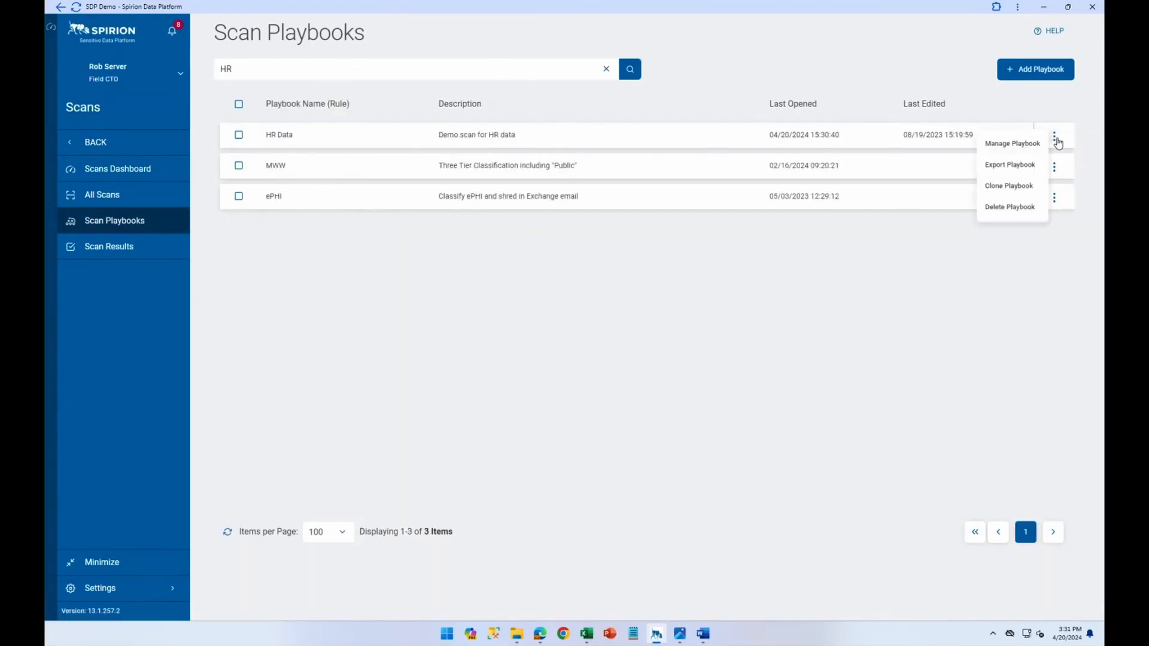
pyautogui.click(1012, 143)
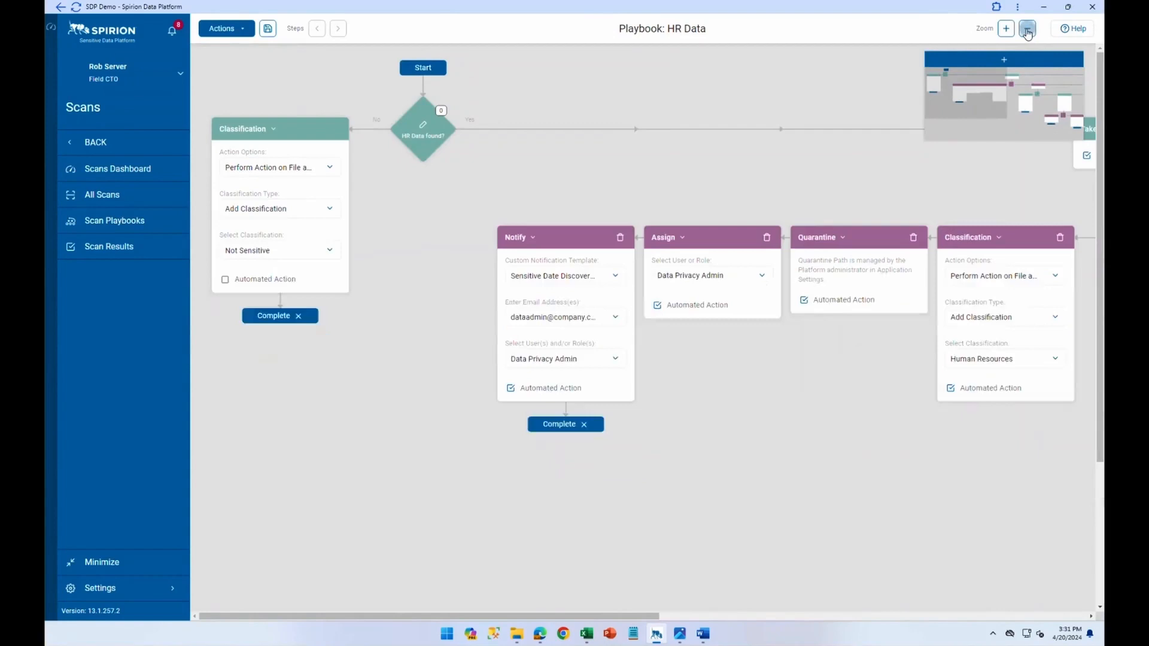
# Zoom out the HR Data playbook workflow, then go to Global Data Types' Custom Data Types.
pyautogui.click(1005, 29)
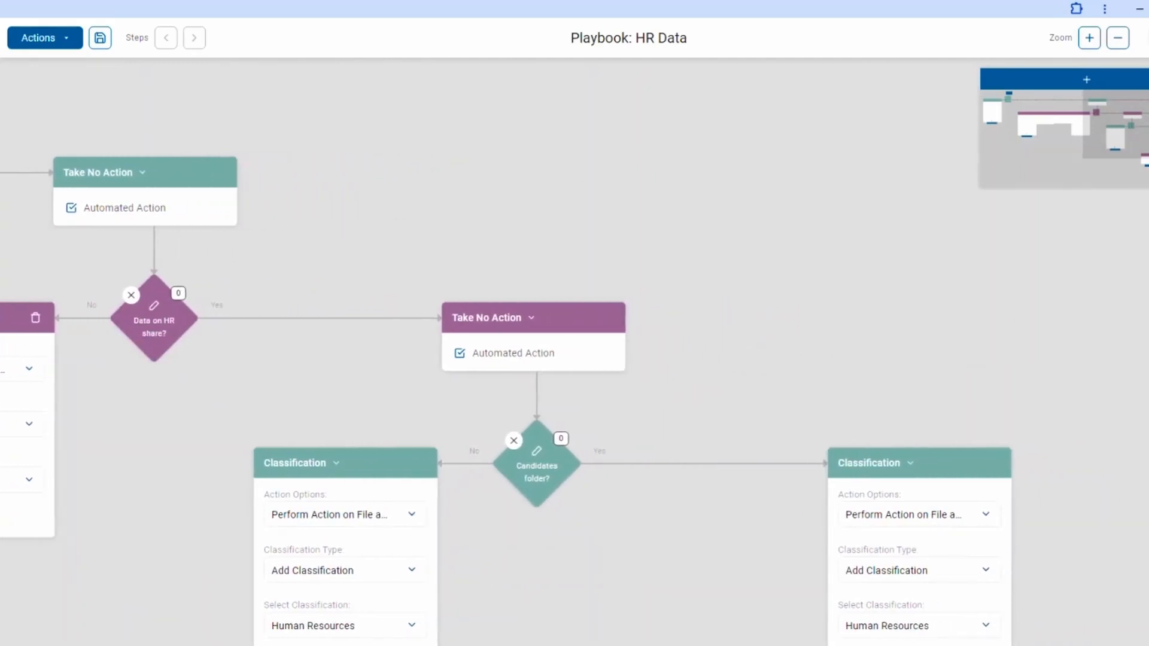
pyautogui.click(118, 272)
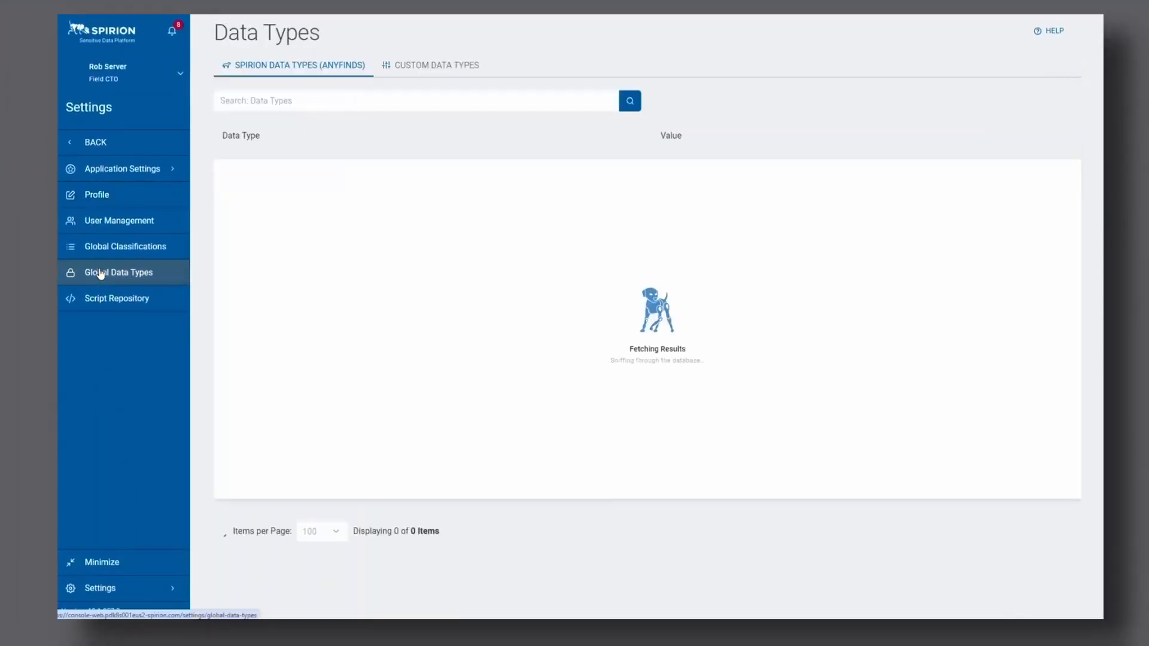
pyautogui.click(436, 64)
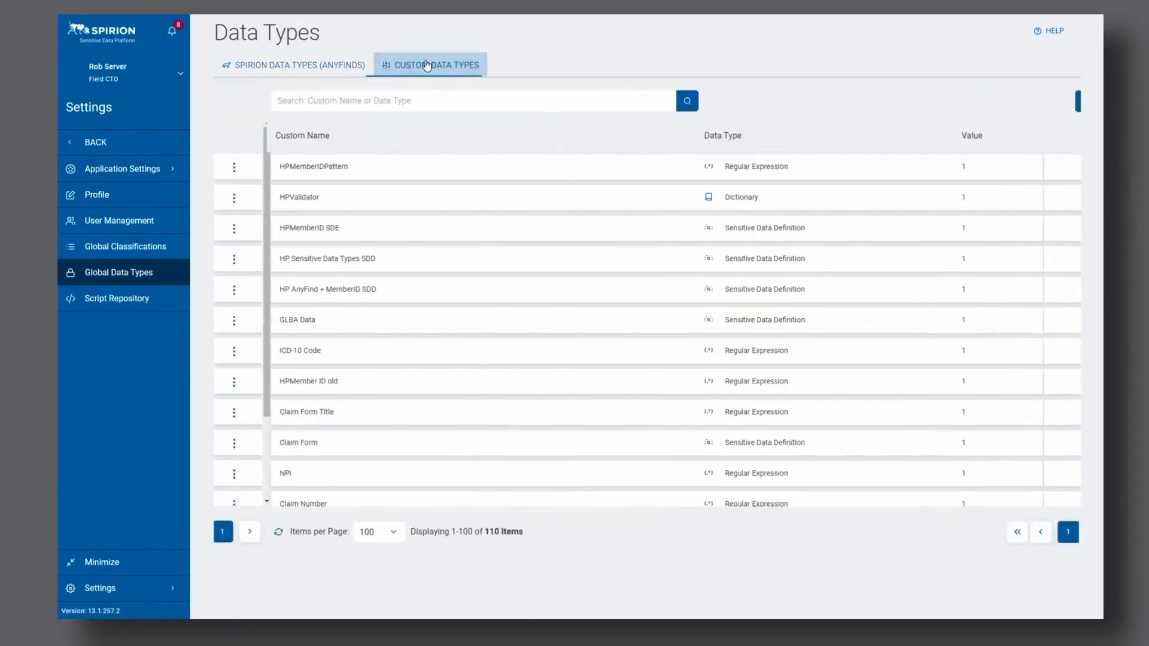
# Edit HP AnyFind + MemberID SDD and open its proximity relation dropdown.
pyautogui.click(1029, 288)
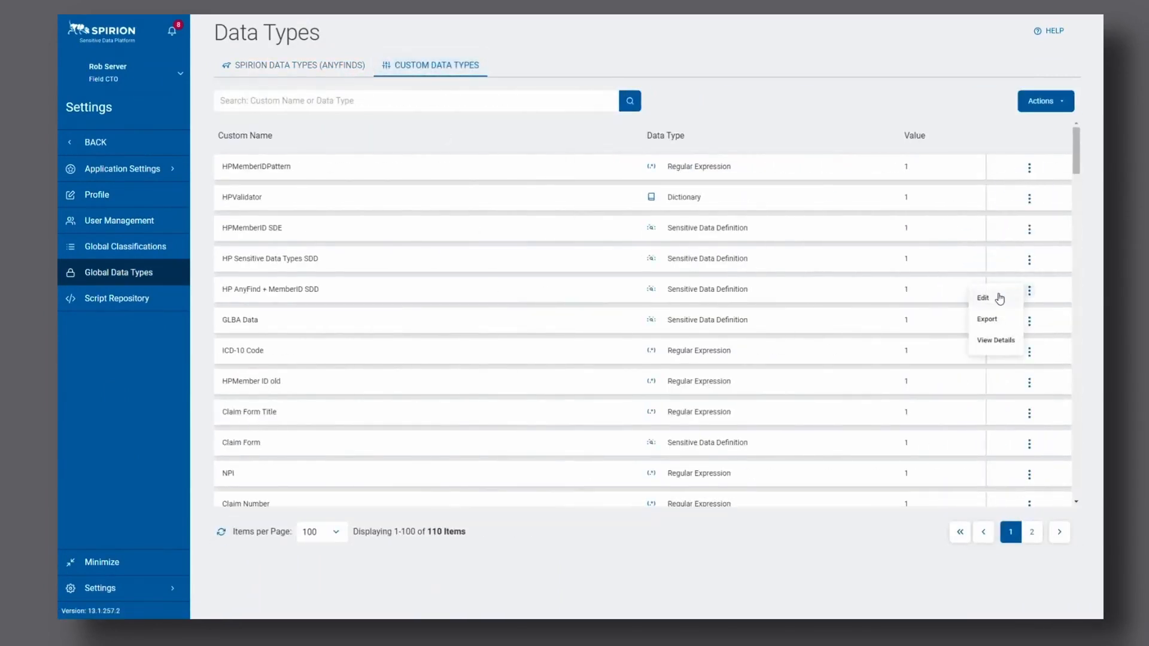
pyautogui.click(983, 297)
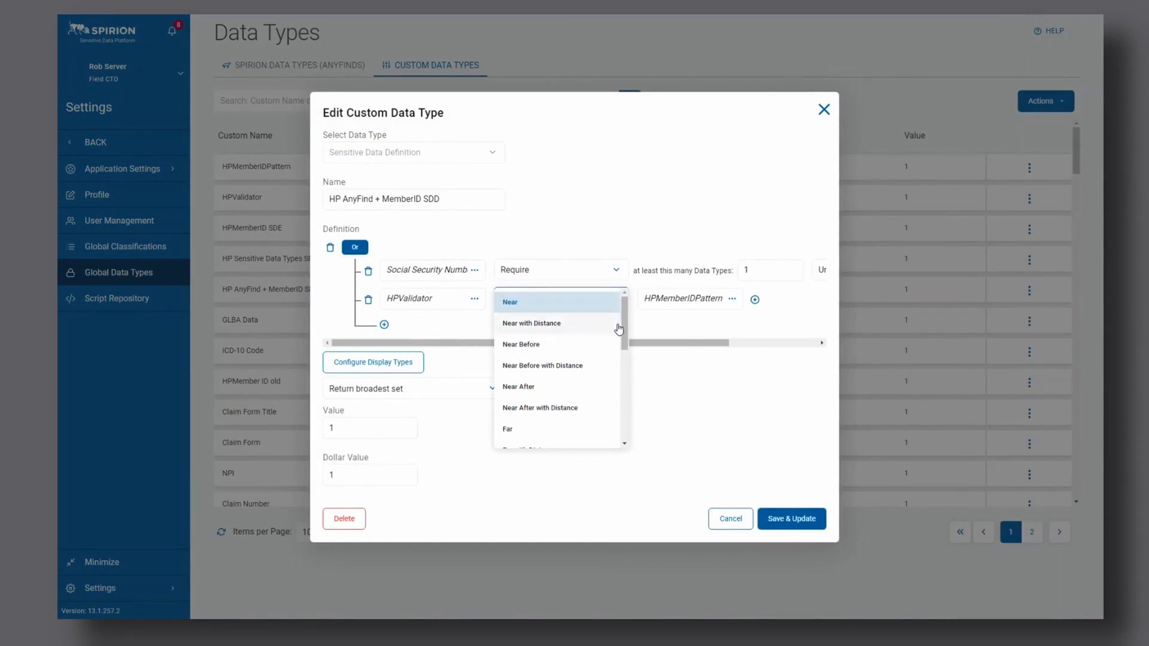
pyautogui.click(730, 519)
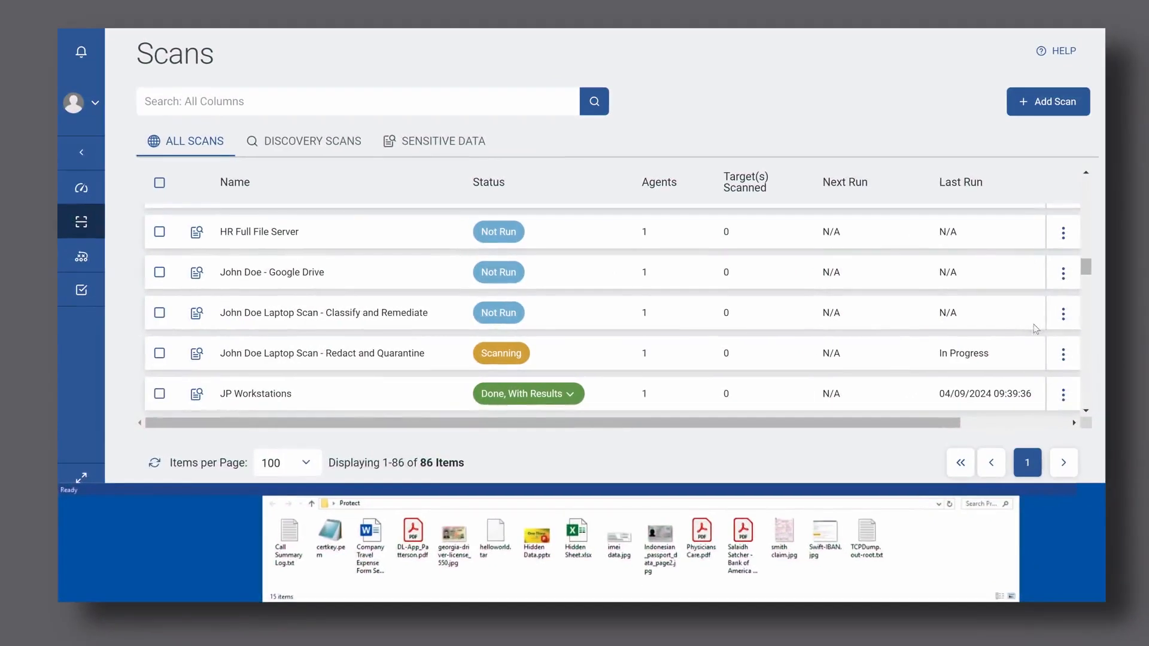
# Run the laptop Classify and Remediate scan now and open the next scan's actions menu.
pyautogui.click(1063, 272)
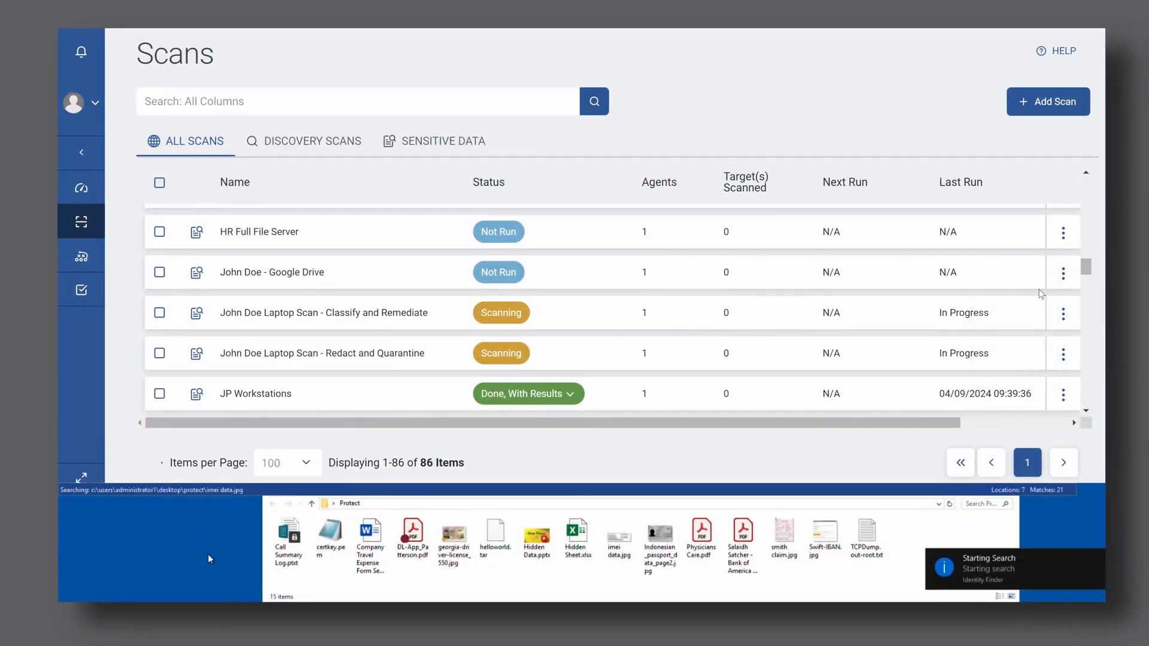
pyautogui.click(1063, 231)
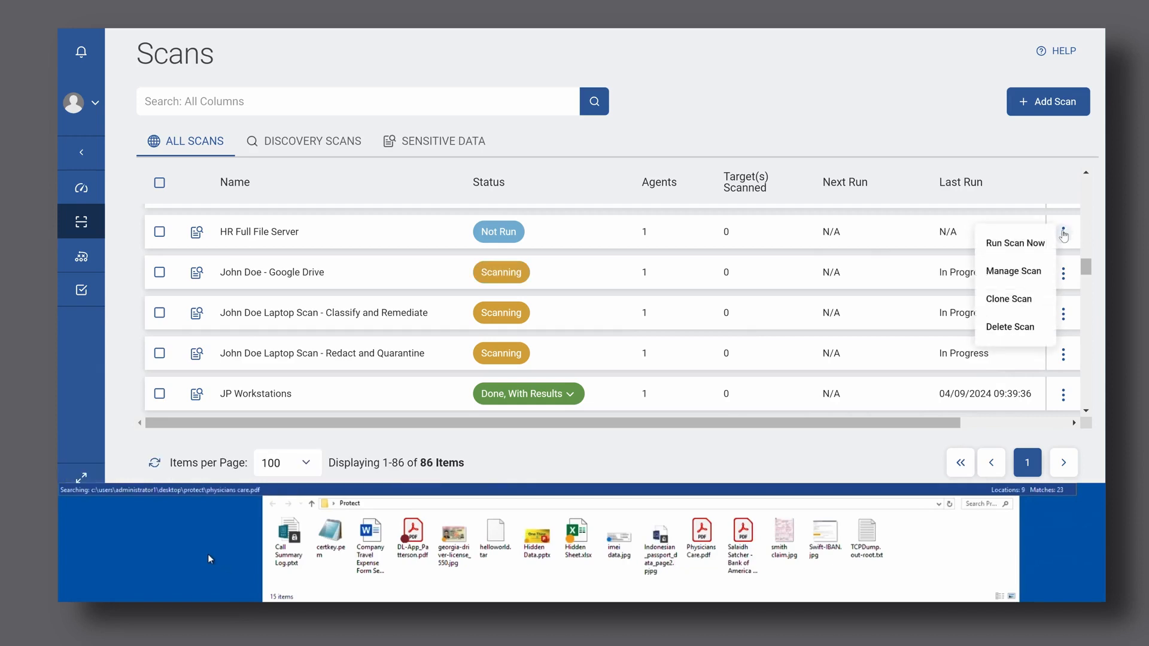